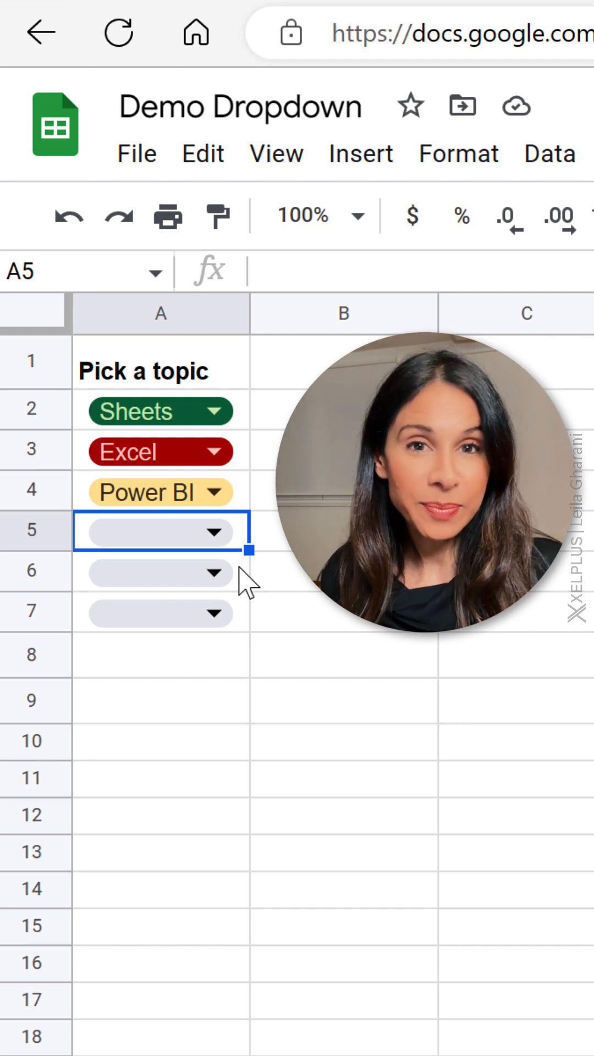
{"action": "mouse_move", "coordinate": [262, 613]}
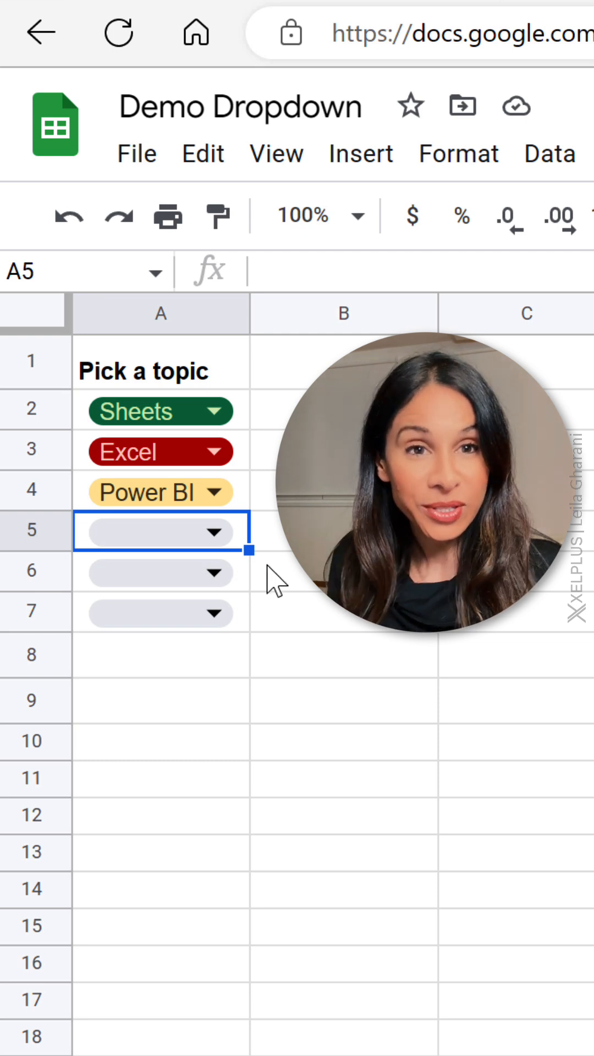
Pick Sheets in A5's dropdown and Excel in A6's dropdown
{"action": "left_click", "coordinate": [216, 532]}
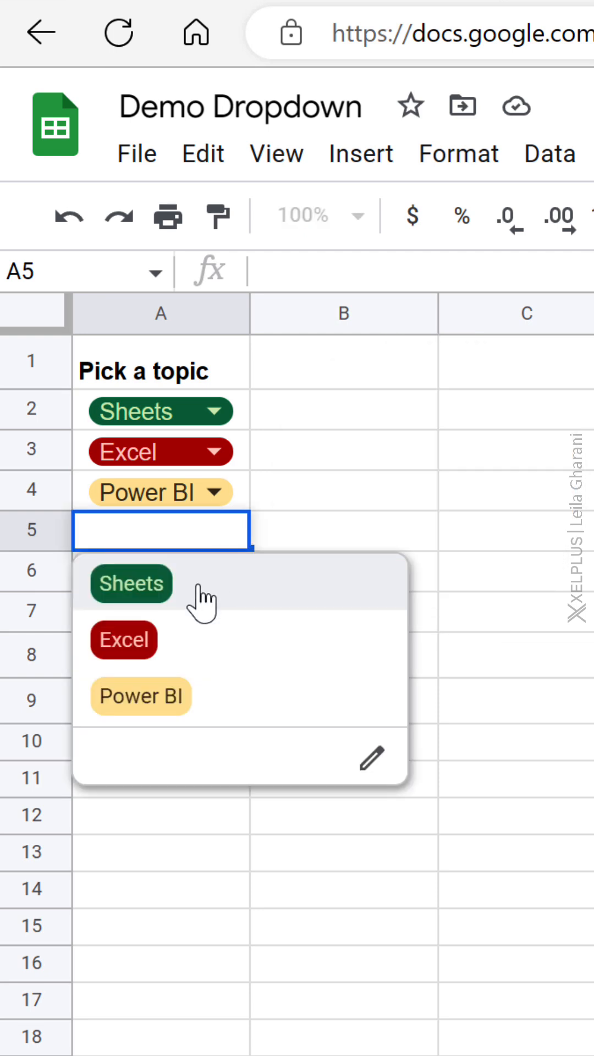
{"action": "left_click", "coordinate": [131, 582]}
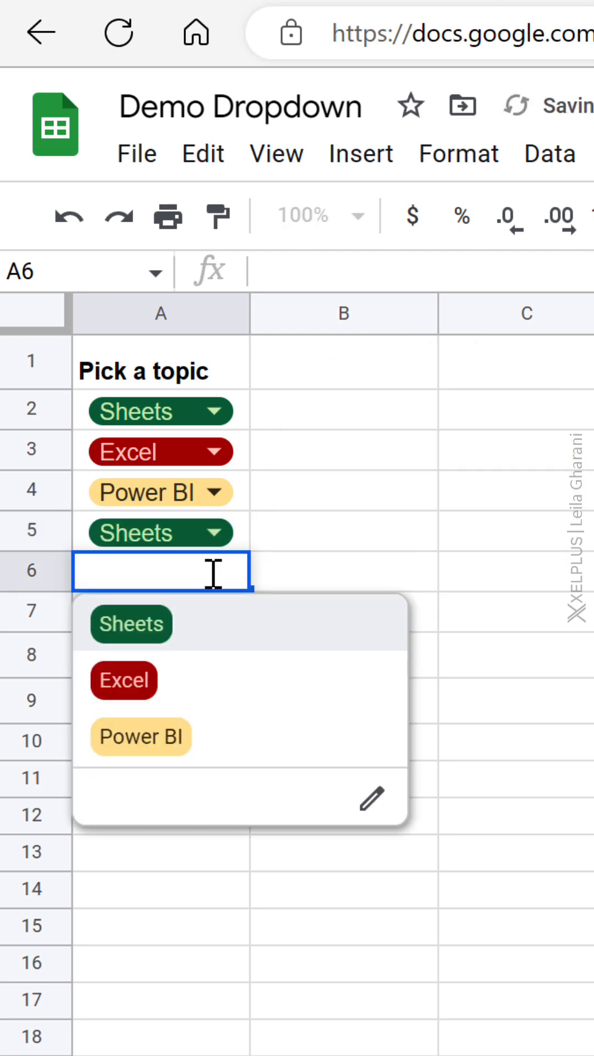
{"action": "left_click", "coordinate": [124, 680]}
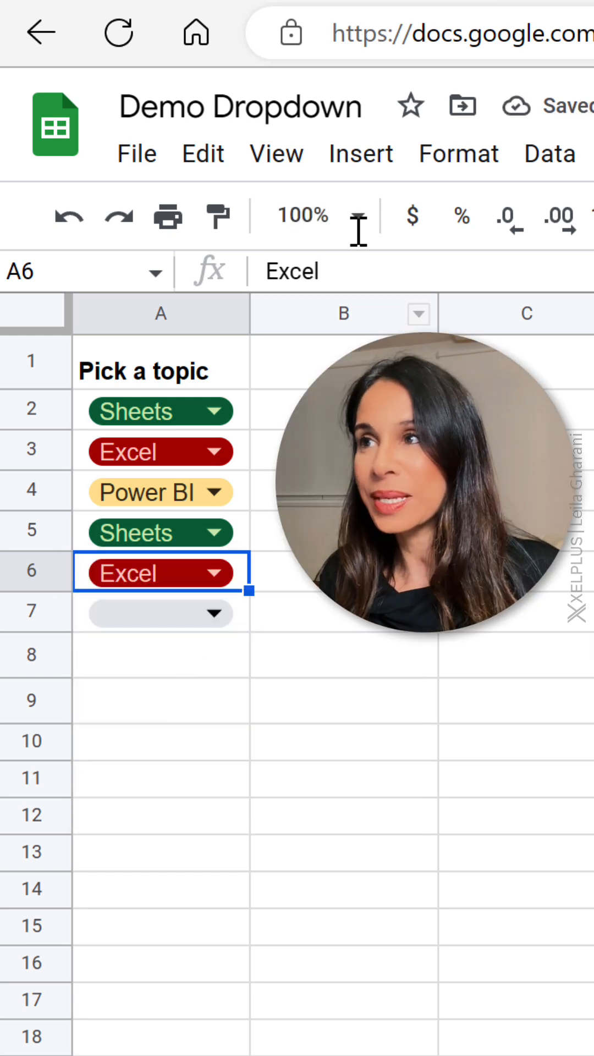
Review A6's dropdown rule via Insert > Dropdown, adding then deleting an extra empty item and checking the colour picker
{"action": "left_click", "coordinate": [361, 153]}
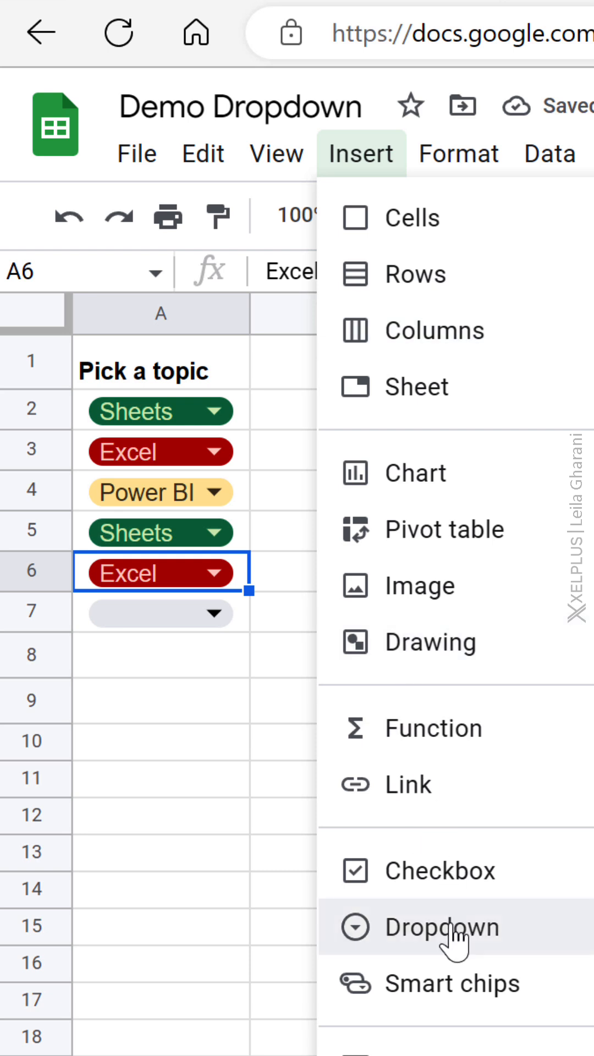
{"action": "left_click", "coordinate": [442, 927]}
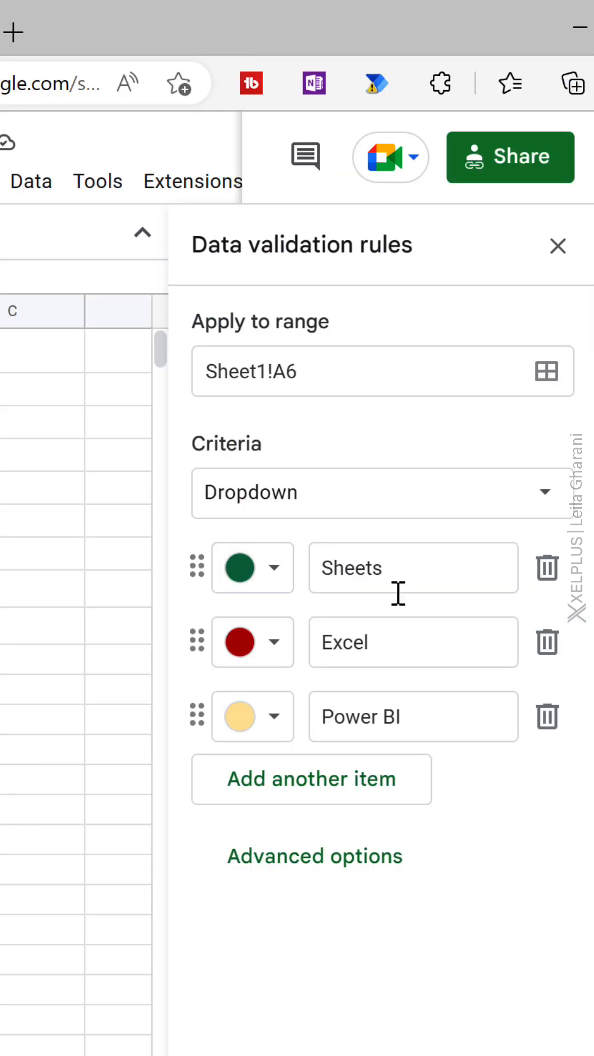
{"action": "left_click", "coordinate": [310, 778]}
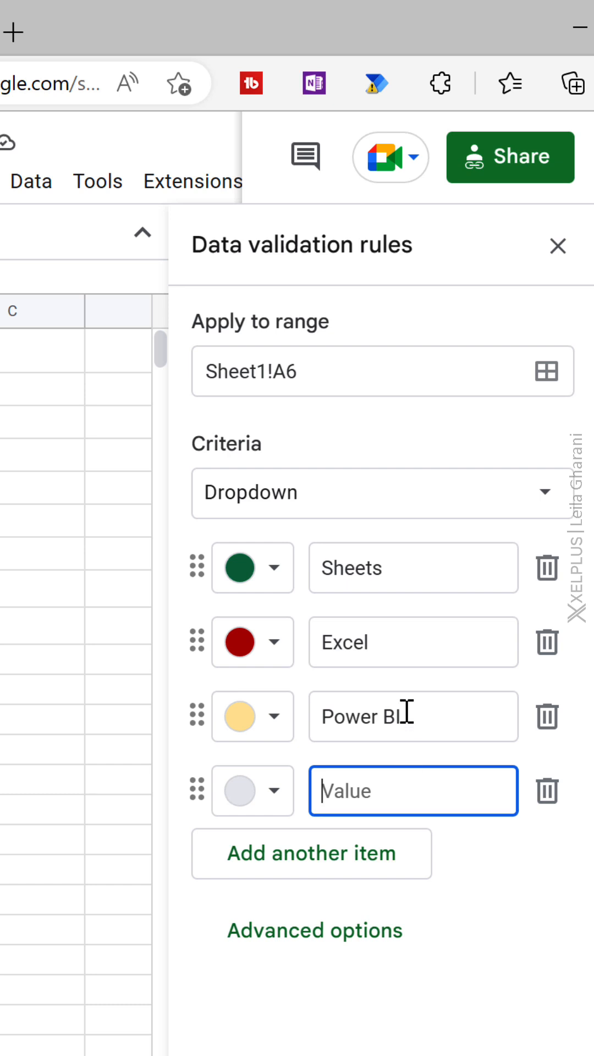
{"action": "mouse_move", "coordinate": [381, 479]}
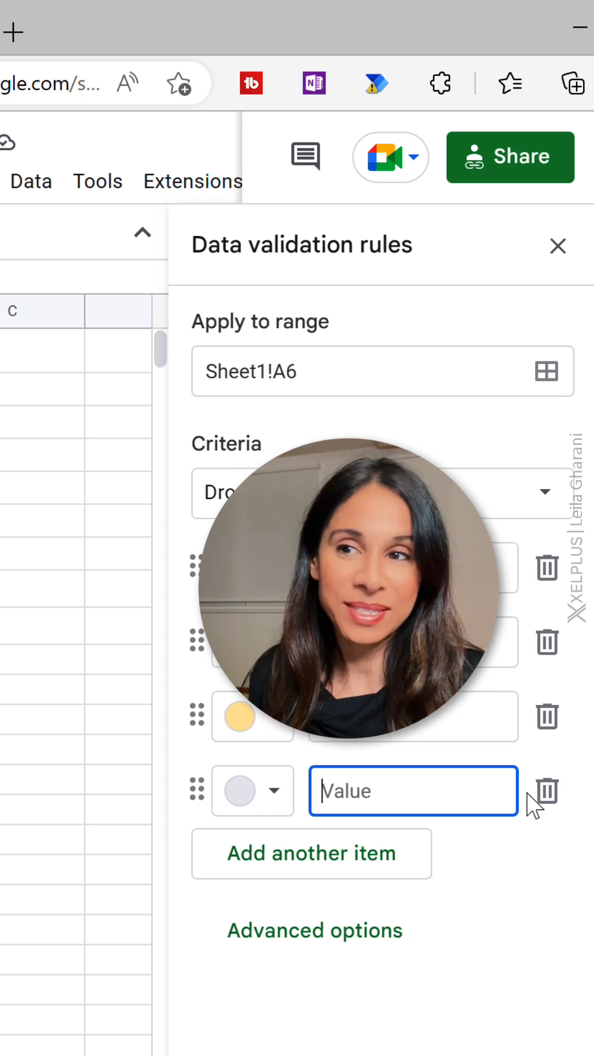
{"action": "left_click", "coordinate": [251, 716]}
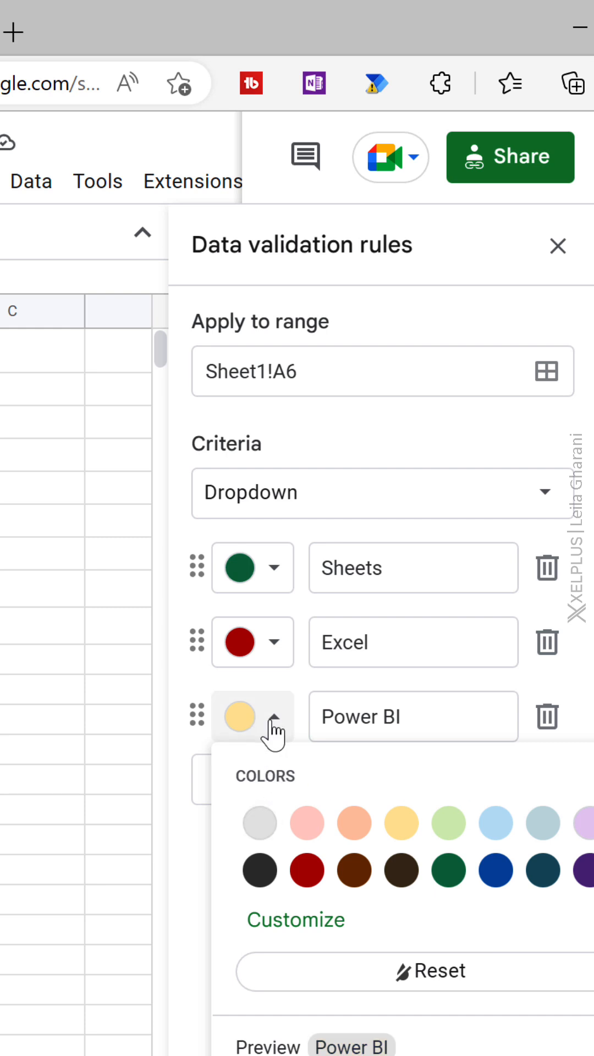
{"action": "left_click", "coordinate": [252, 715]}
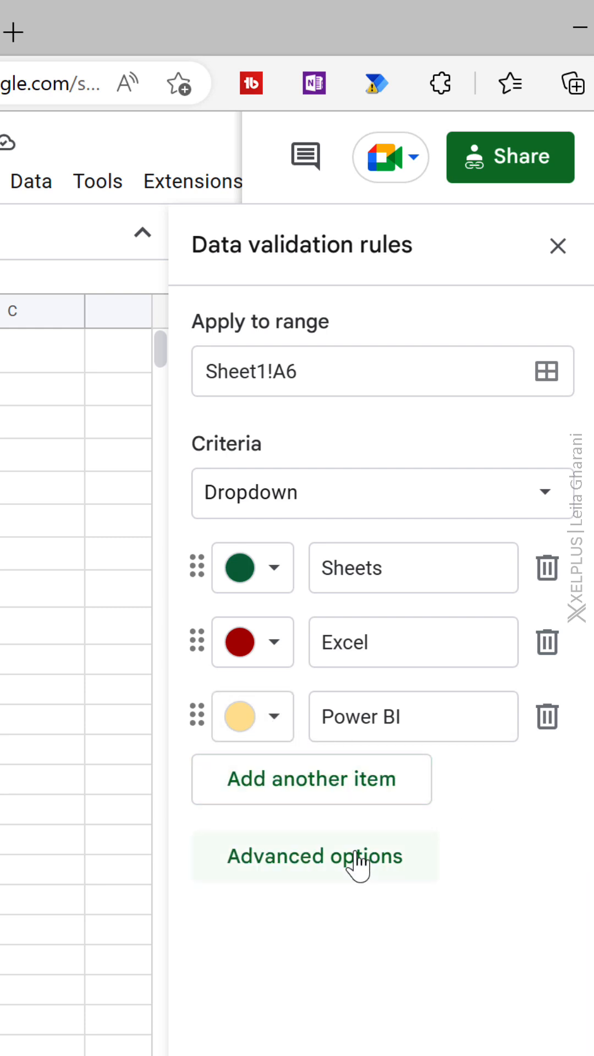
View the Advanced options (invalid data, Chip display style) and close the validation sidebar
{"action": "left_click", "coordinate": [311, 855]}
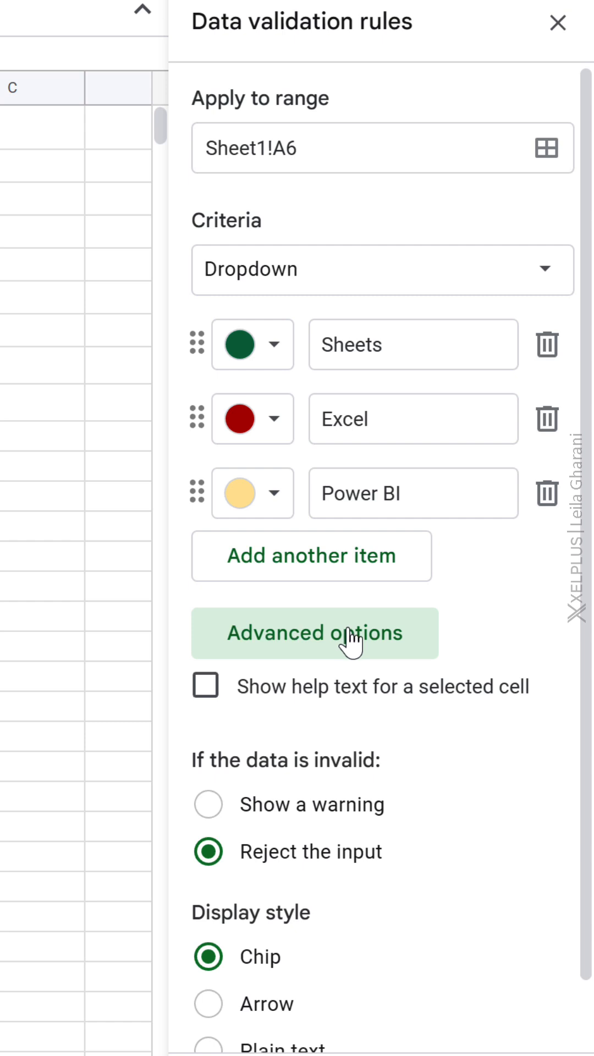
{"action": "scroll", "scroll_direction": "down", "scroll_amount": 3}
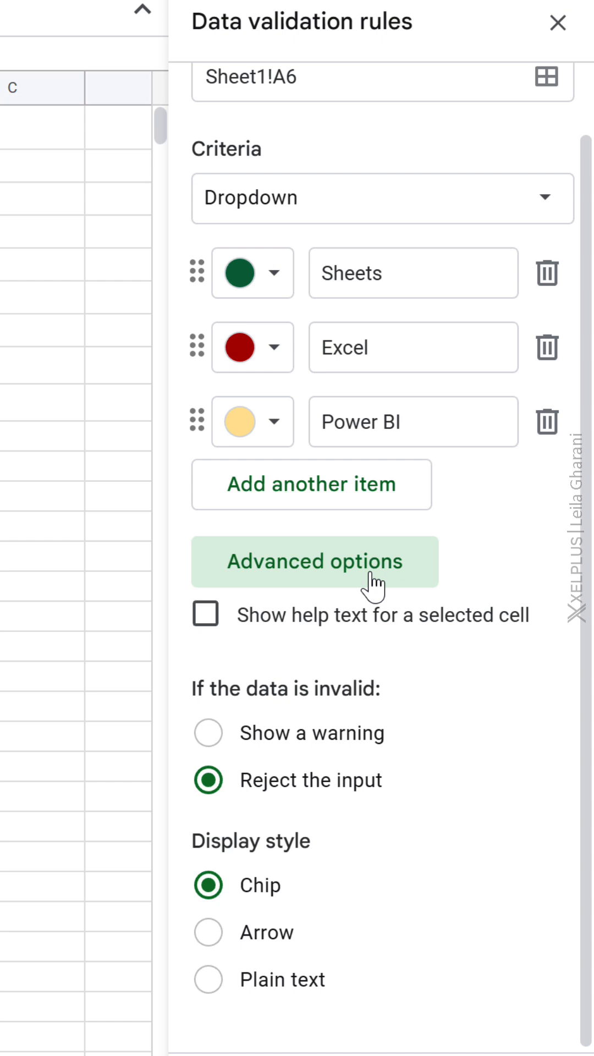
{"action": "left_click", "coordinate": [557, 23]}
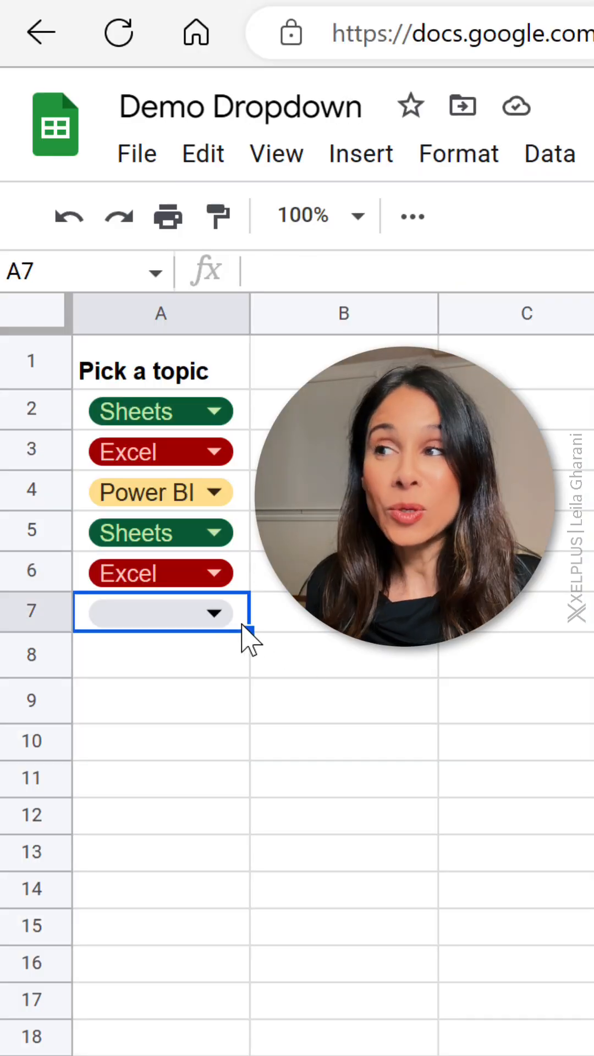